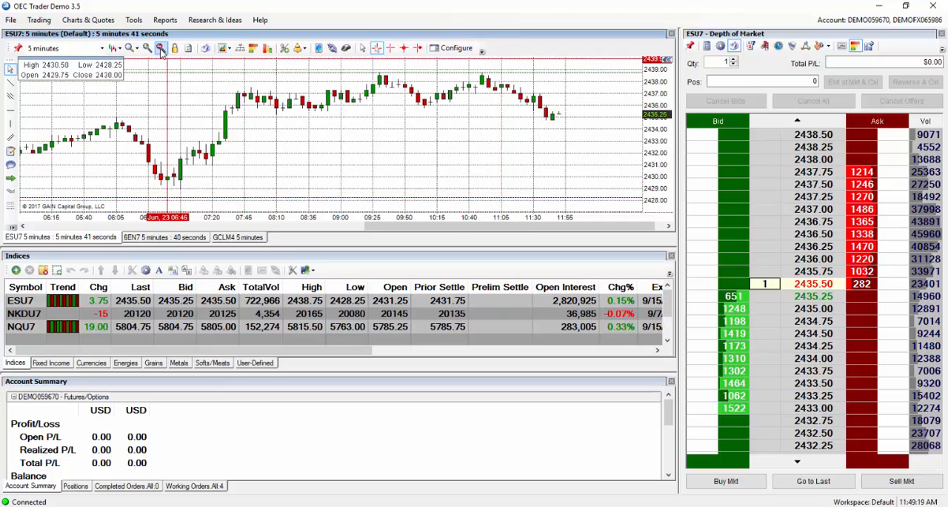
Open a new standalone DOM window for contract YMU7.
left_click(38, 19)
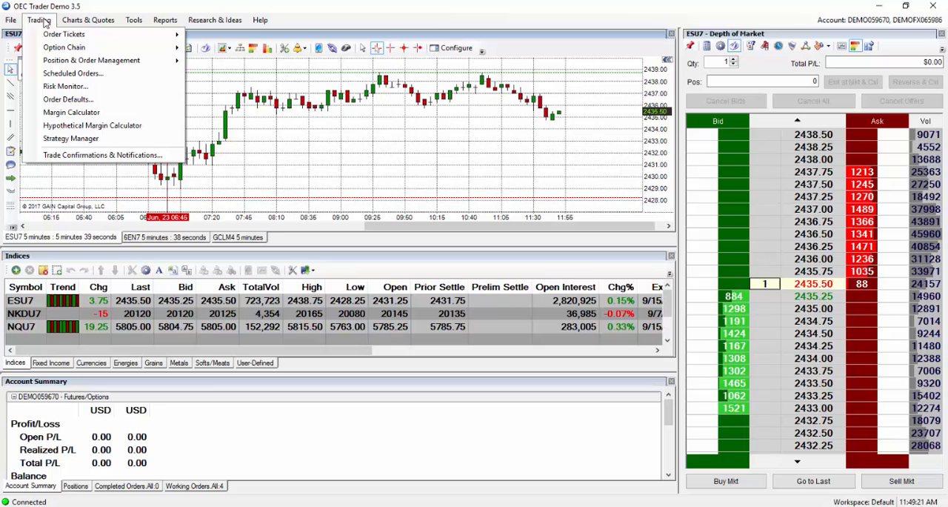
mouse_move(63, 35)
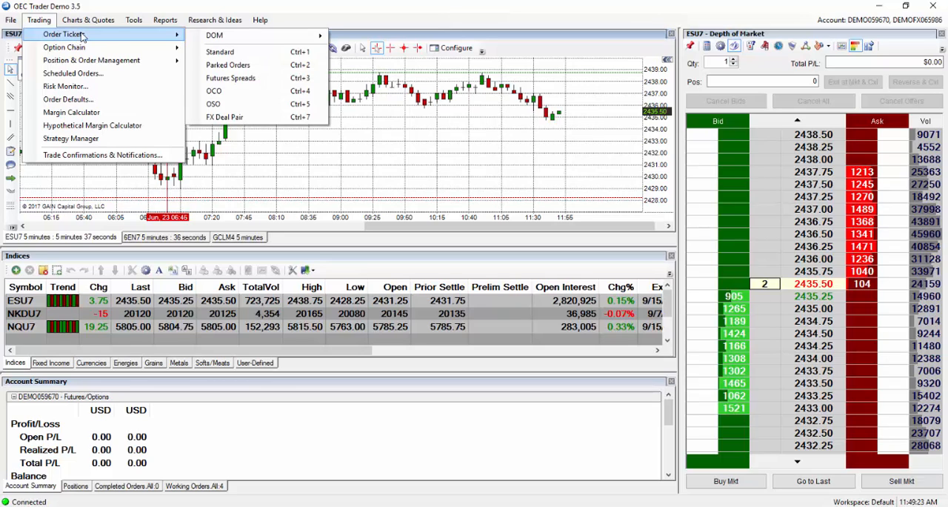
mouse_move(214, 35)
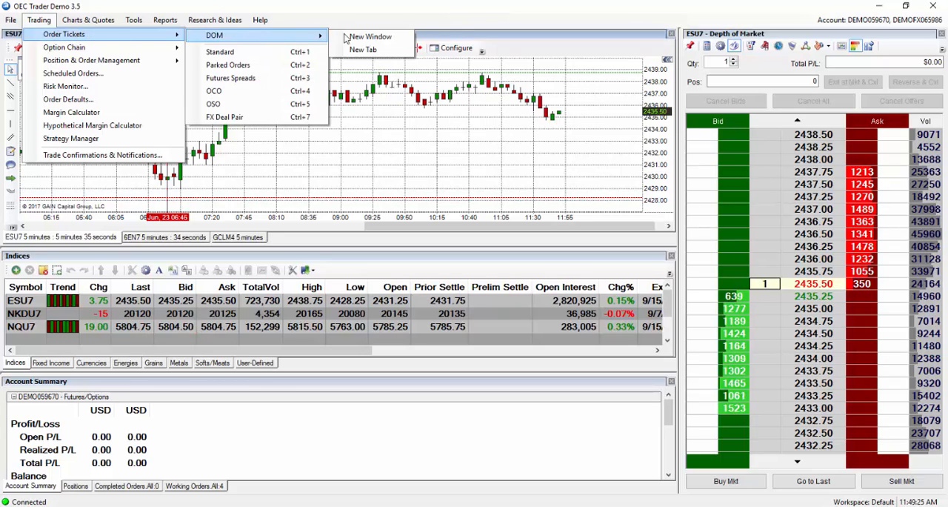
left_click(371, 36)
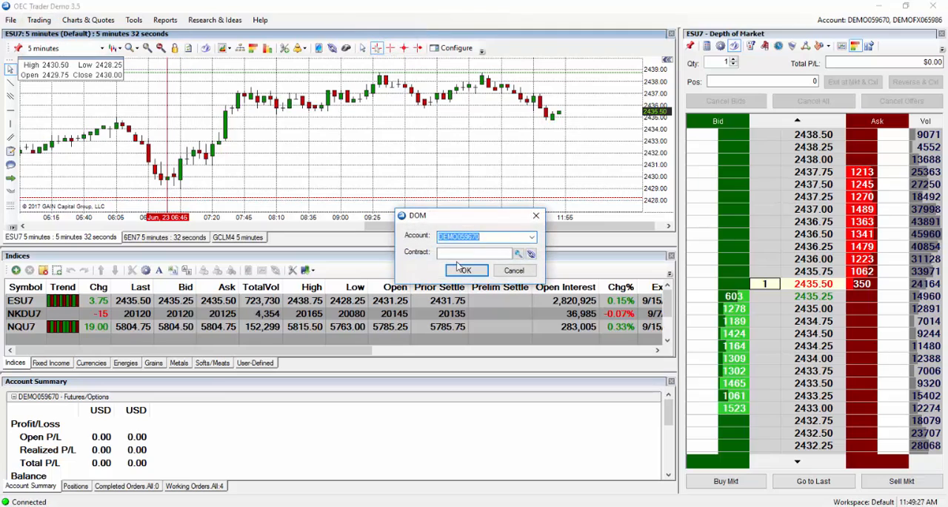
type("ym")
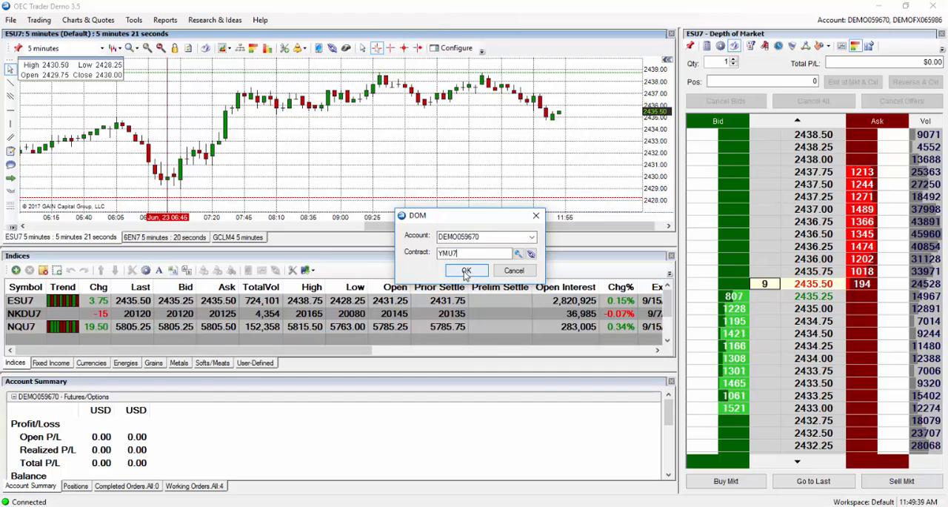
left_click(466, 270)
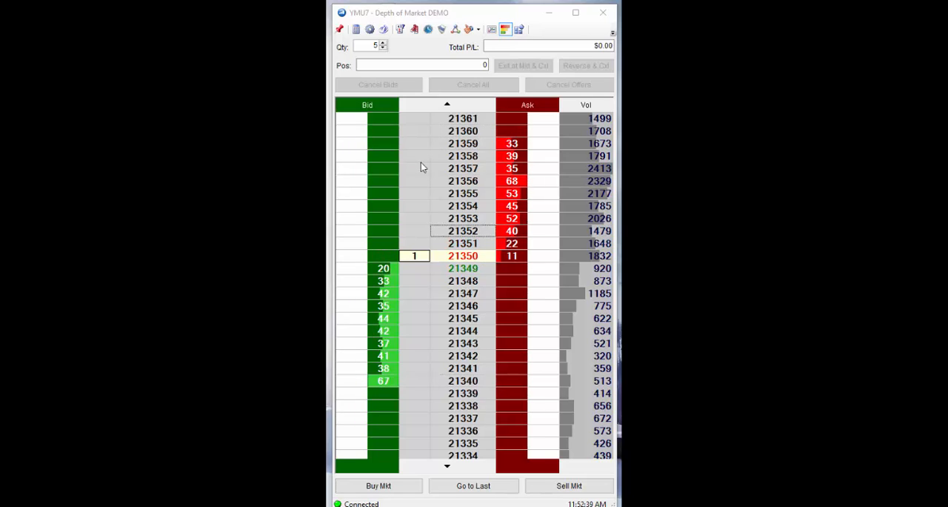
Set the DOM order quantity to 5 contracts.
left_click(384, 49)
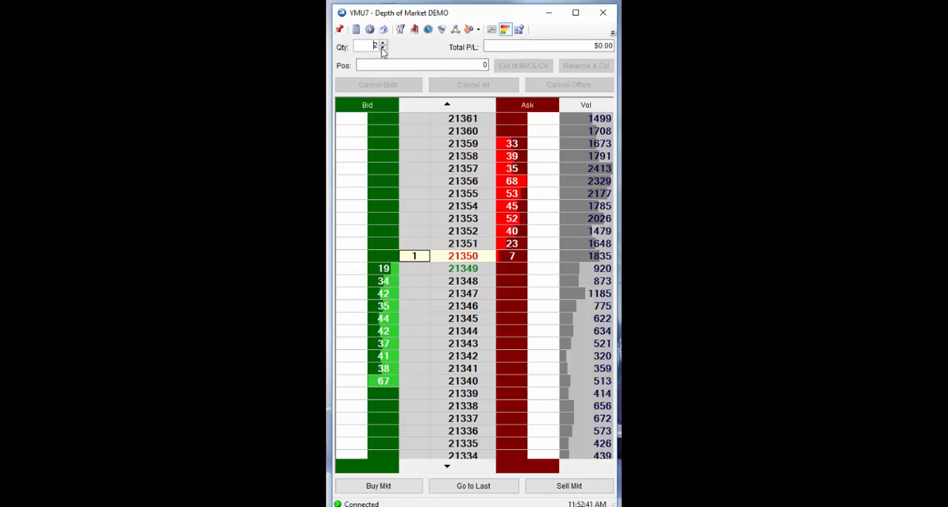
left_click(383, 48)
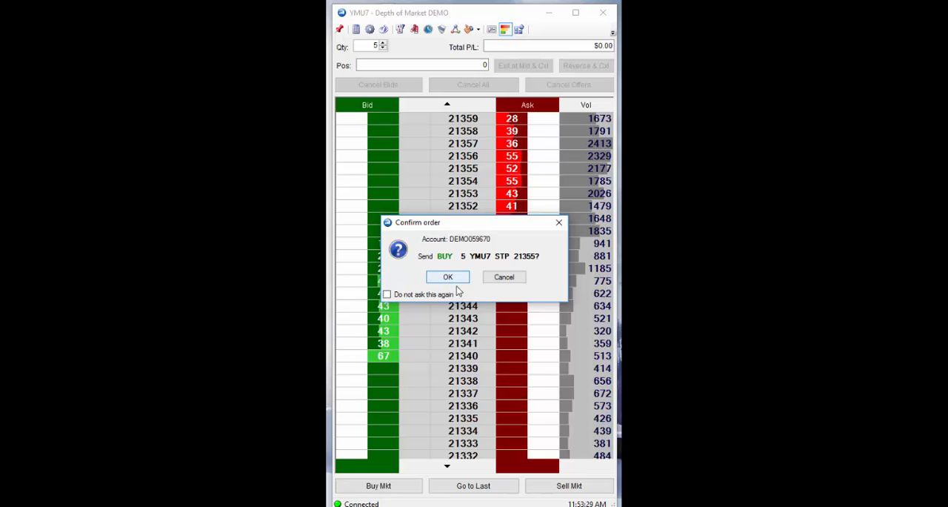
Confirm the 5-lot buy stop at 21355 and send a buy limit at 21332.
left_click(448, 276)
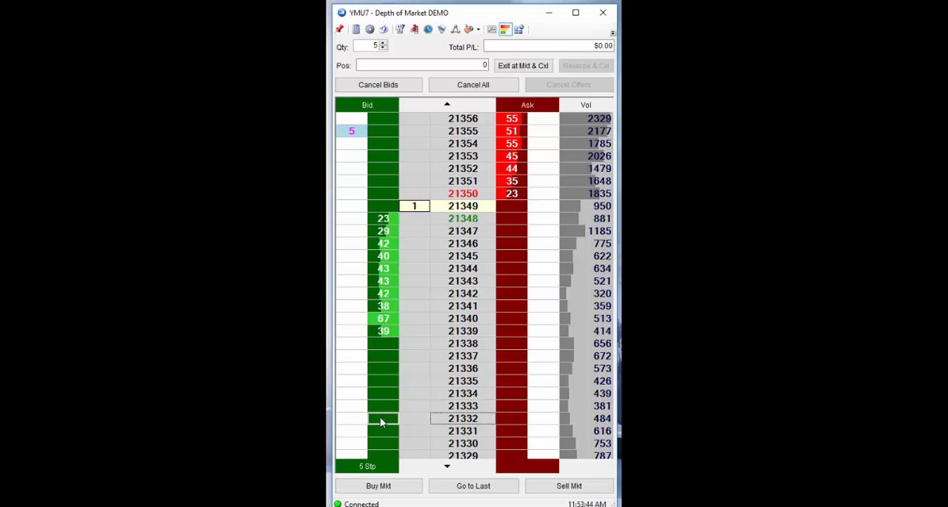
left_click(383, 418)
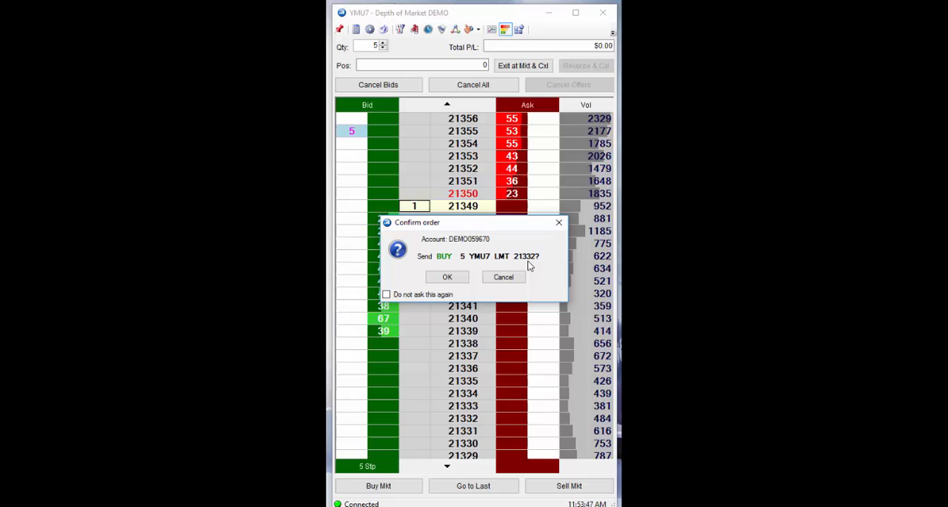
left_click(447, 276)
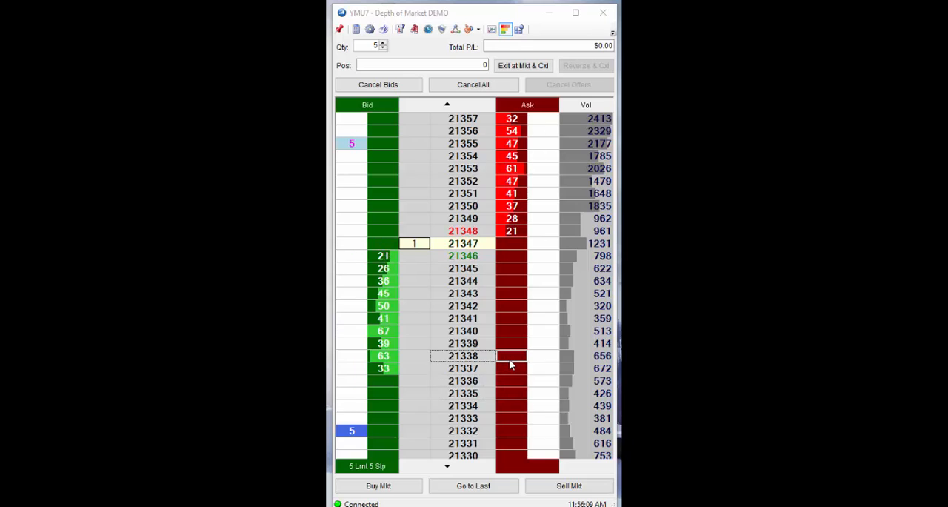
Send 5-lot YMU7 sell stop at 21338 and sell limit at 21361.
left_click(511, 355)
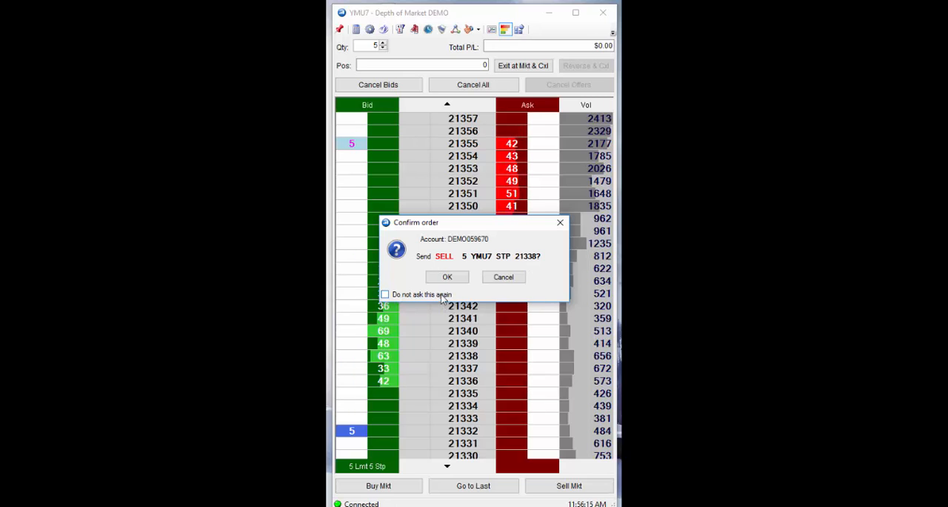
left_click(447, 276)
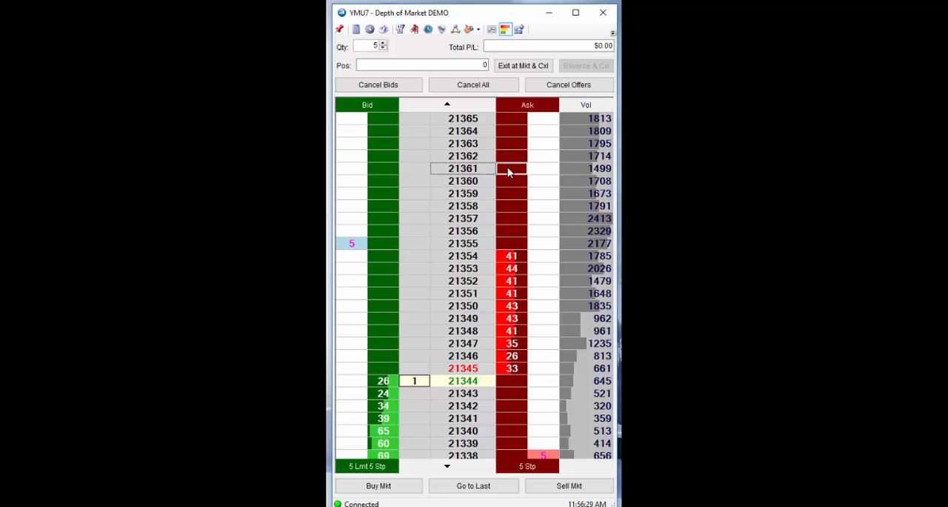
left_click(527, 168)
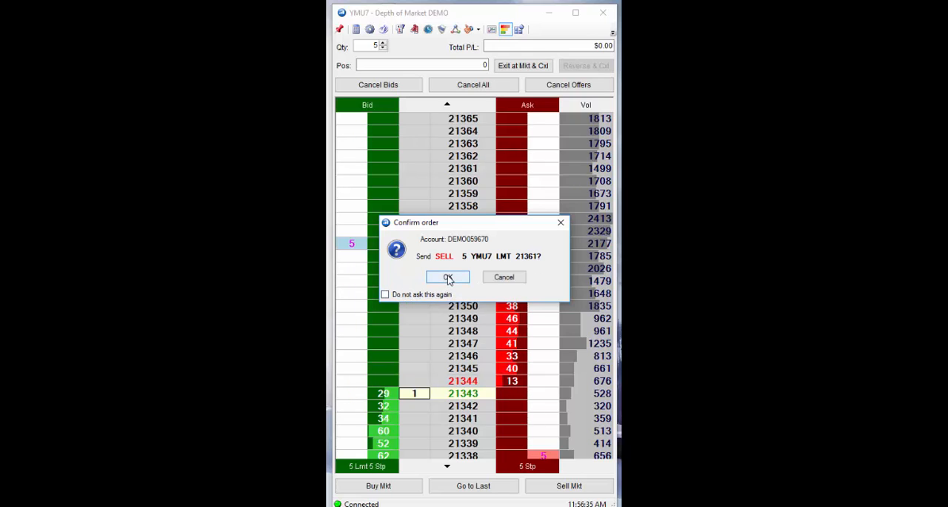
left_click(448, 277)
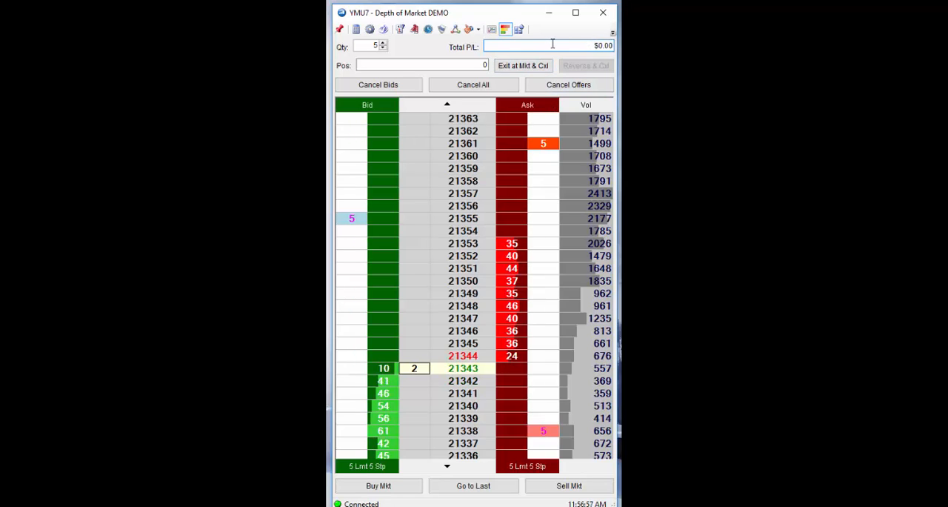
left_click(378, 84)
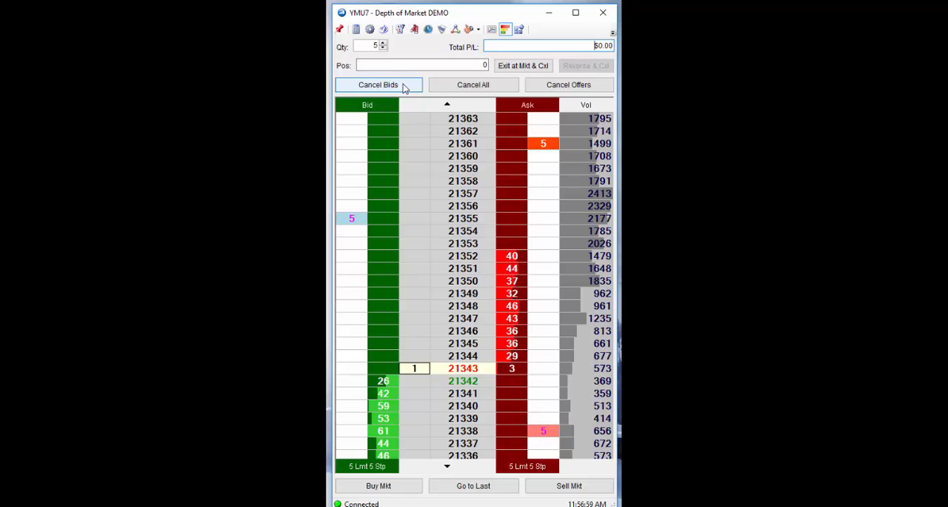